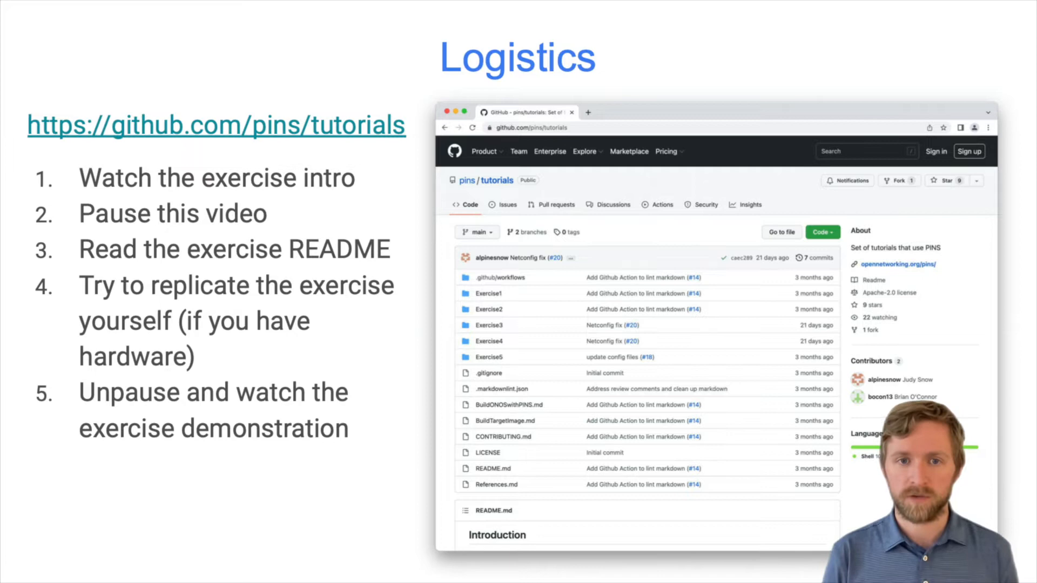
Reboot pins-as7712-2 with sudo reboot now so it boots into the PINS SONiC image
left_click(410, 294)
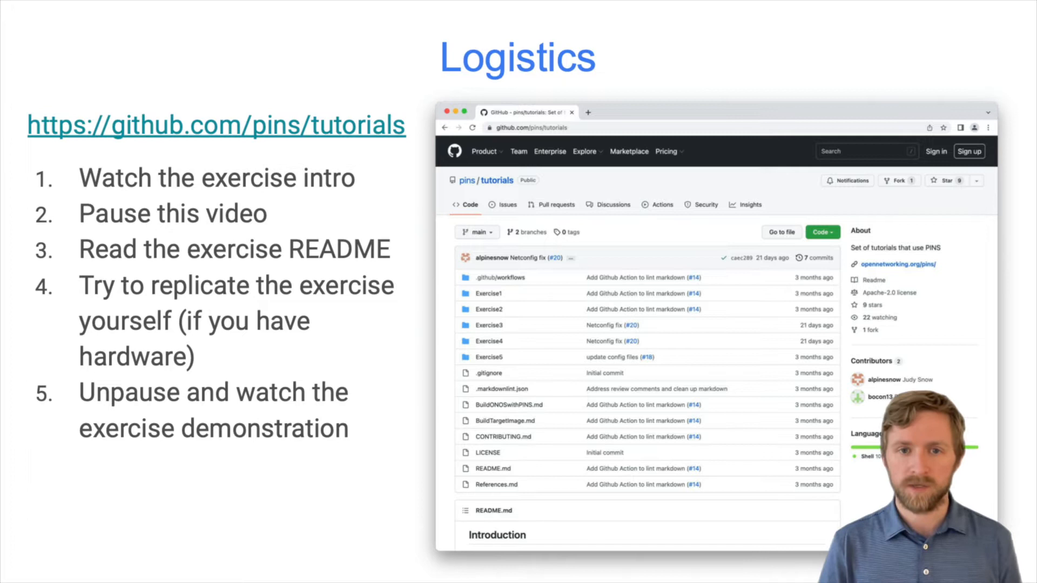
key("right")
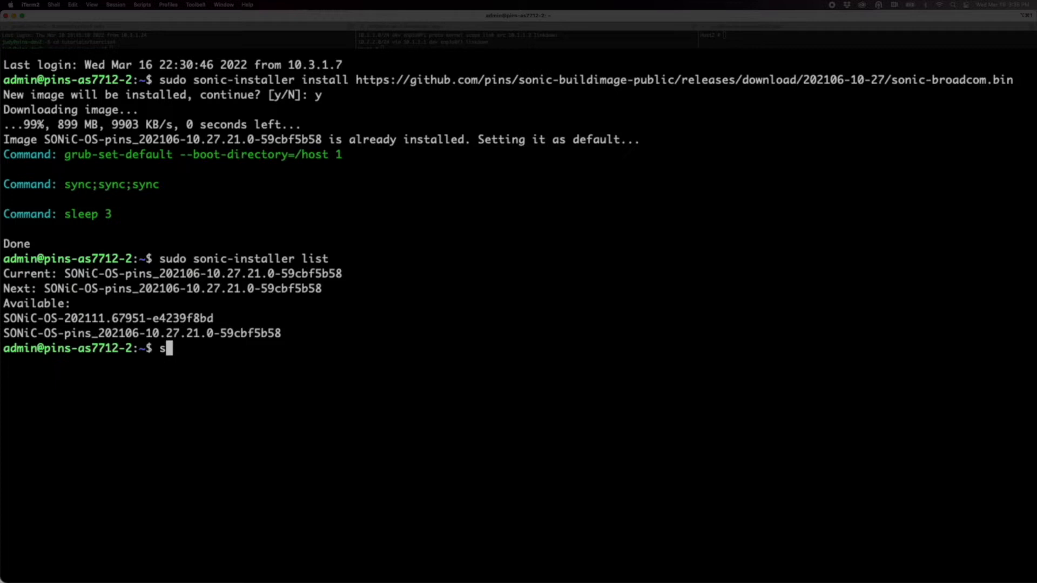
type("udo reboot now")
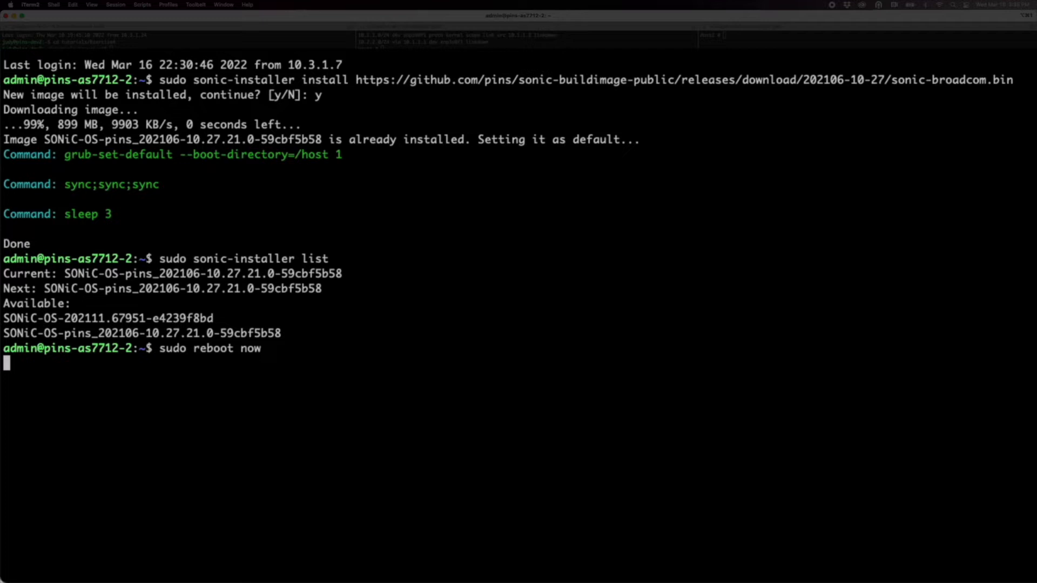
key("Return")
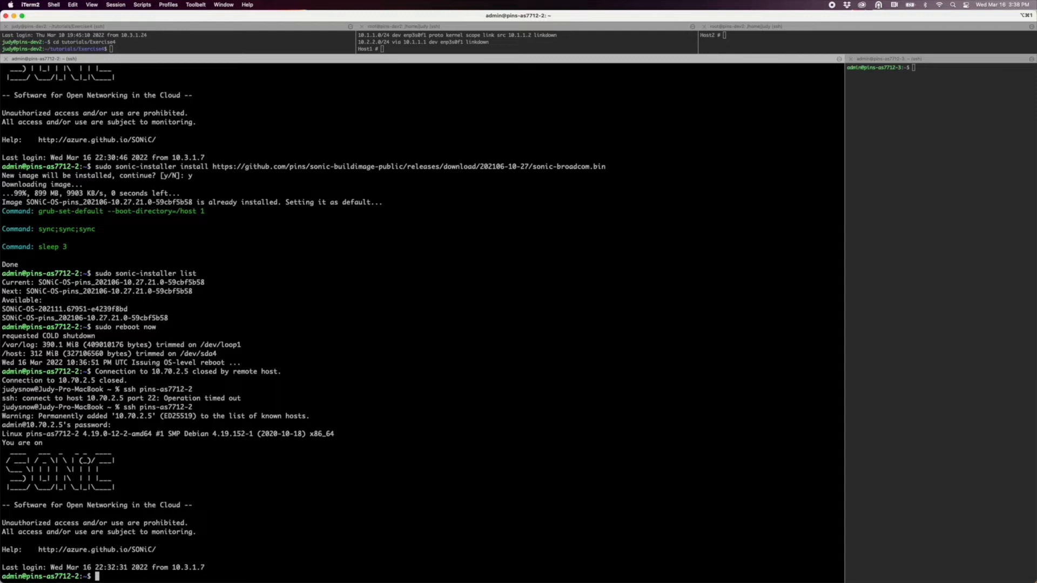
Show the switch's SONiC software version after the reboot
type("show vers")
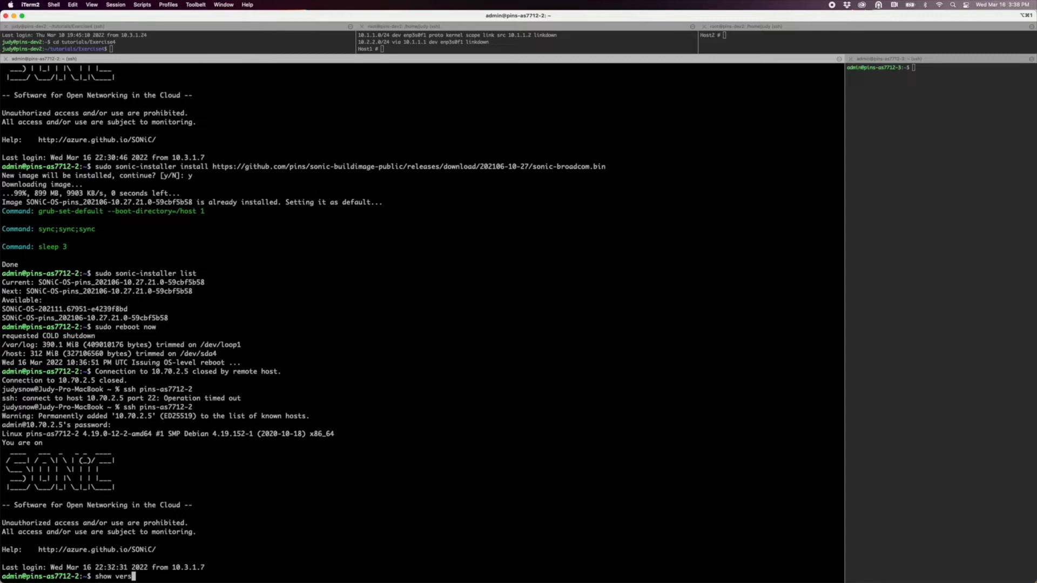
key("Return")
type("docker p")
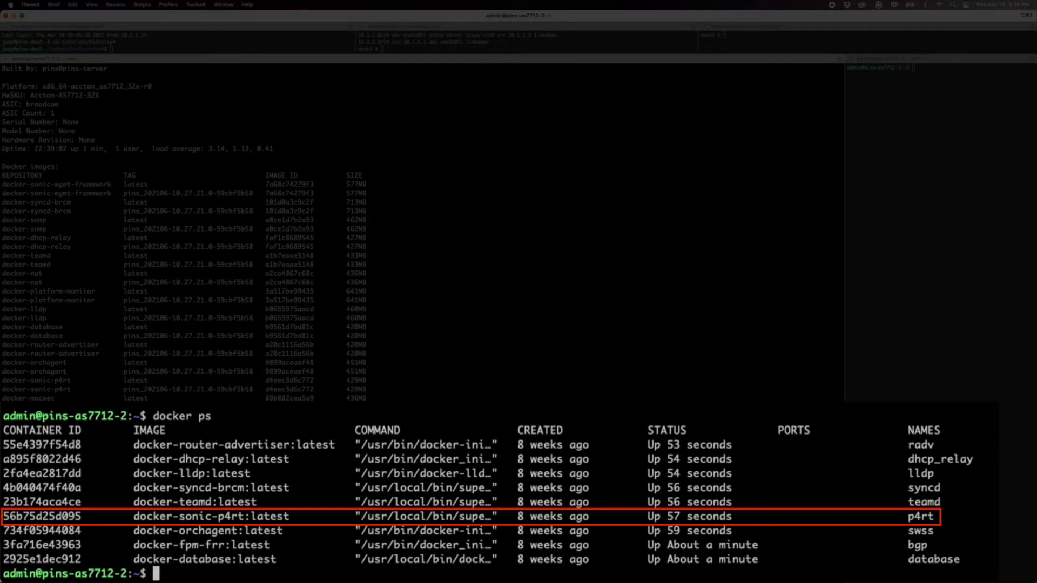
List listening TCP ports with sudo netstat -lpnt to confirm p4rt on 9559
type("sudo ne")
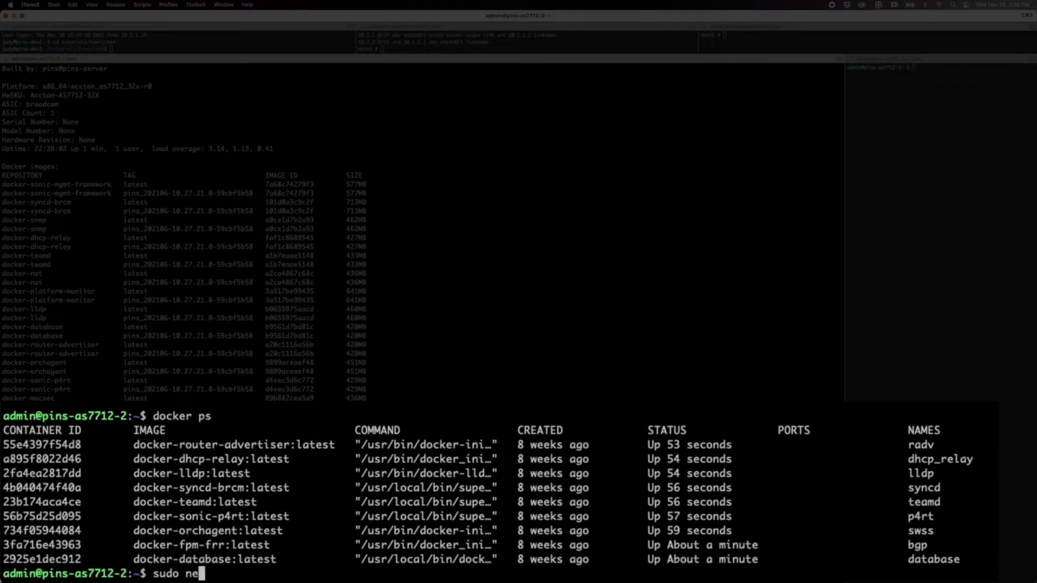
type("tstat -lpnt")
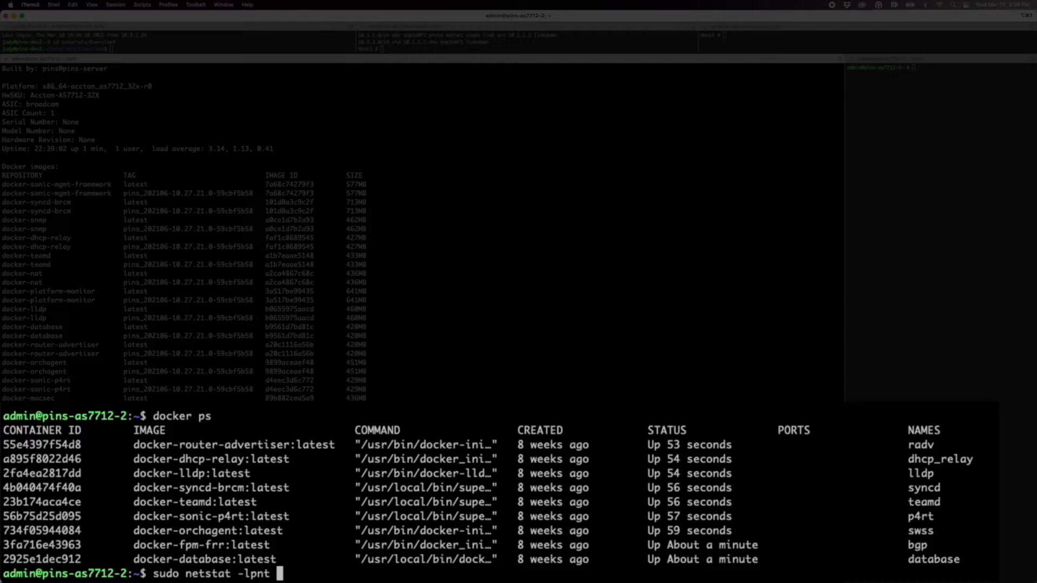
key("Return")
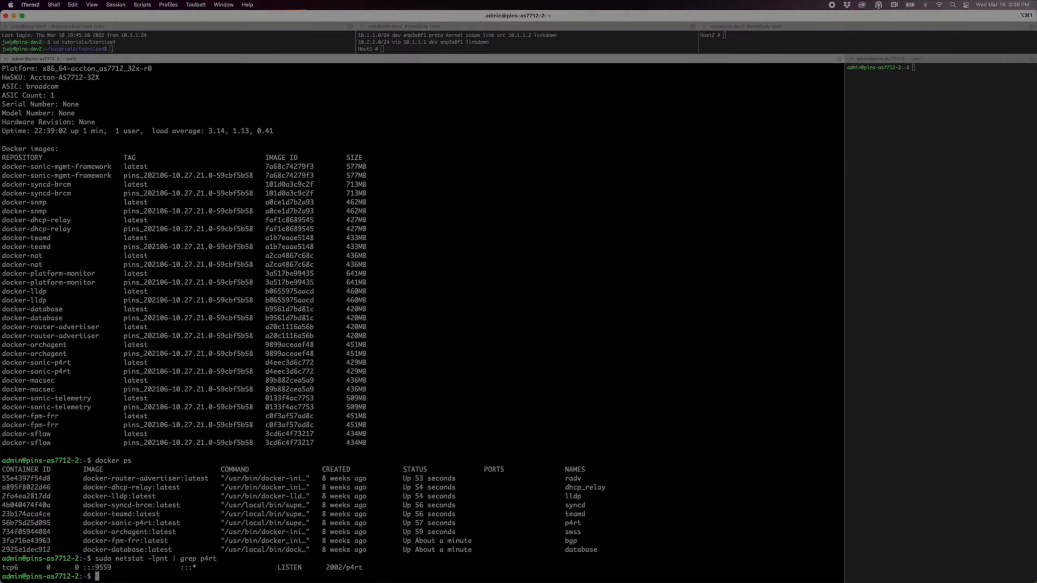
key("Return")
type("show")
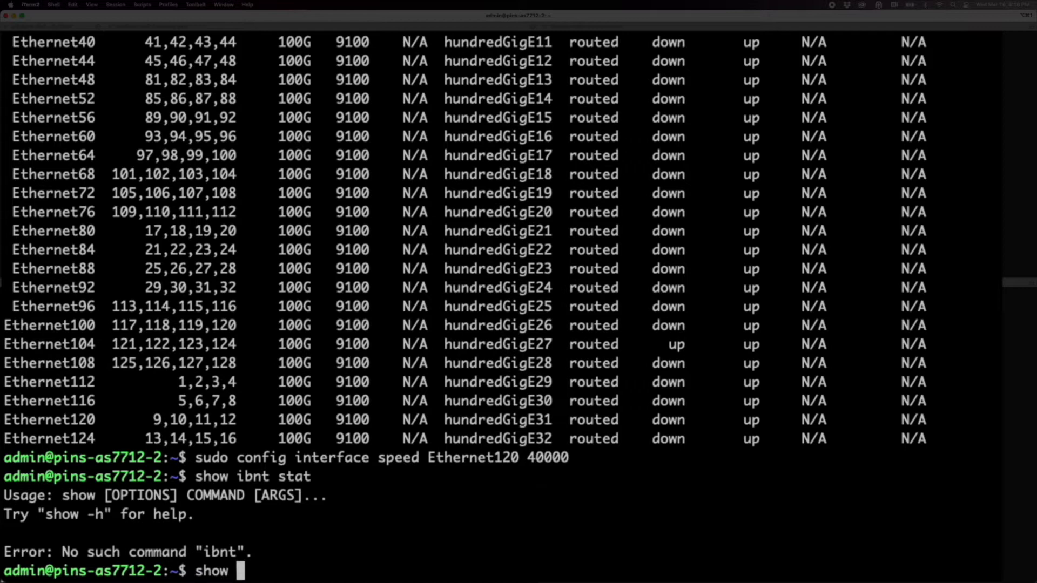
Add 10.1.1.2/24 to Host1's enp3s0f1 after checking its 40G link modes
key("Return")
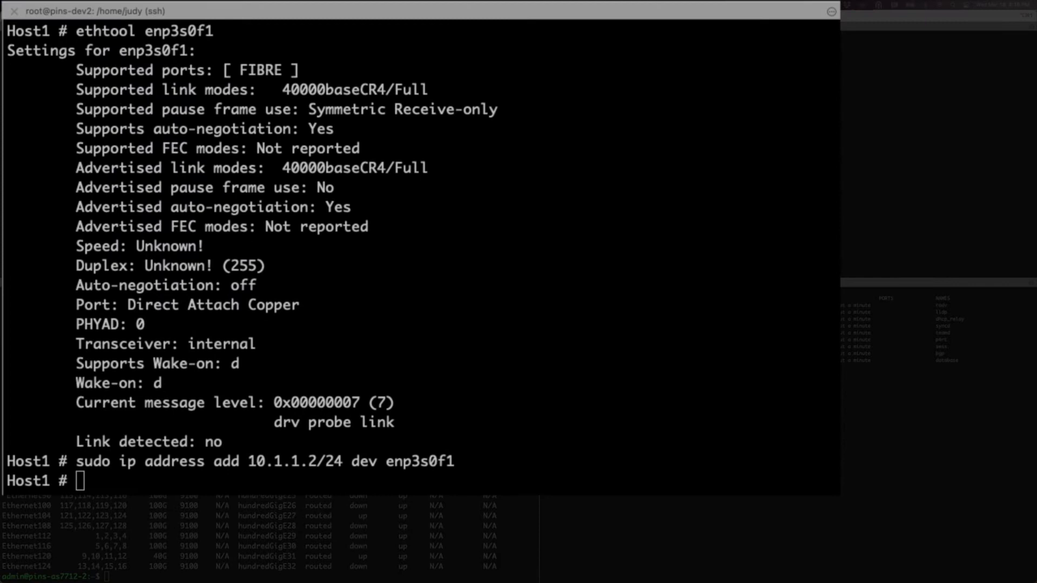
mouse_move(508, 345)
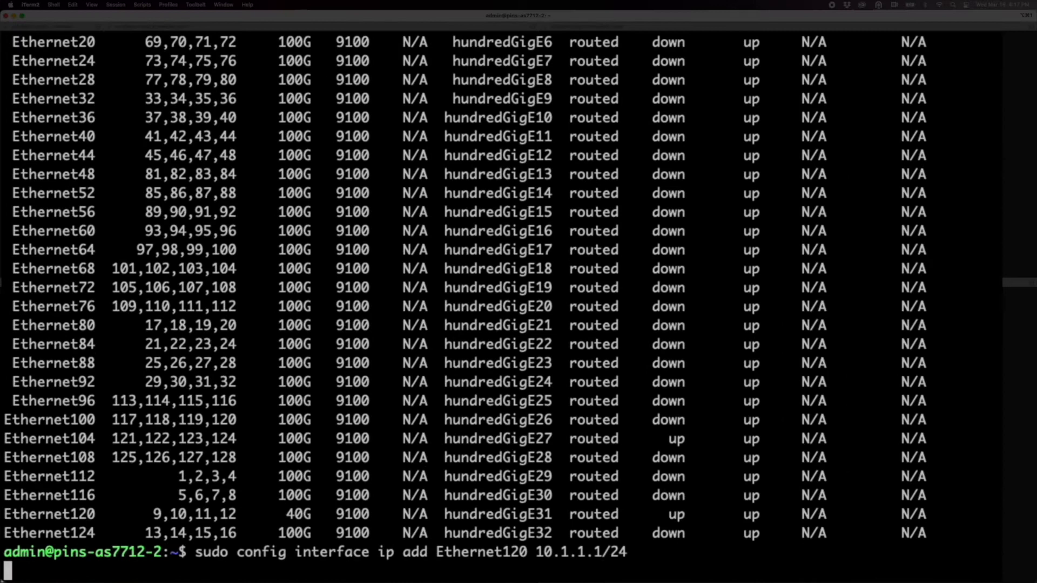
Show the switch IP interfaces to confirm Ethernet120 has 10.1.1.1/24
type("show ip")
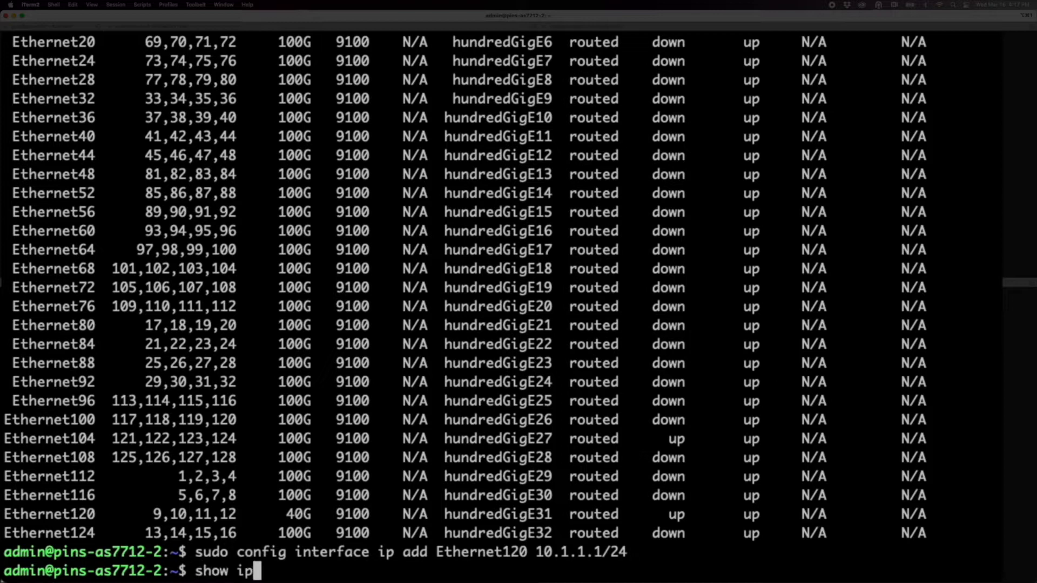
key("Return")
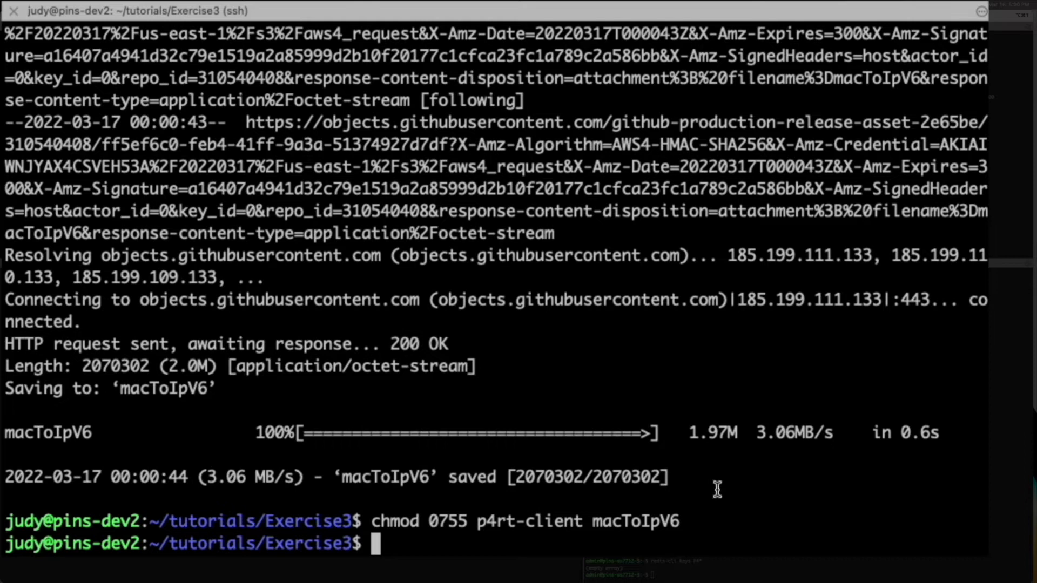
mouse_move(640, 449)
type("./p")
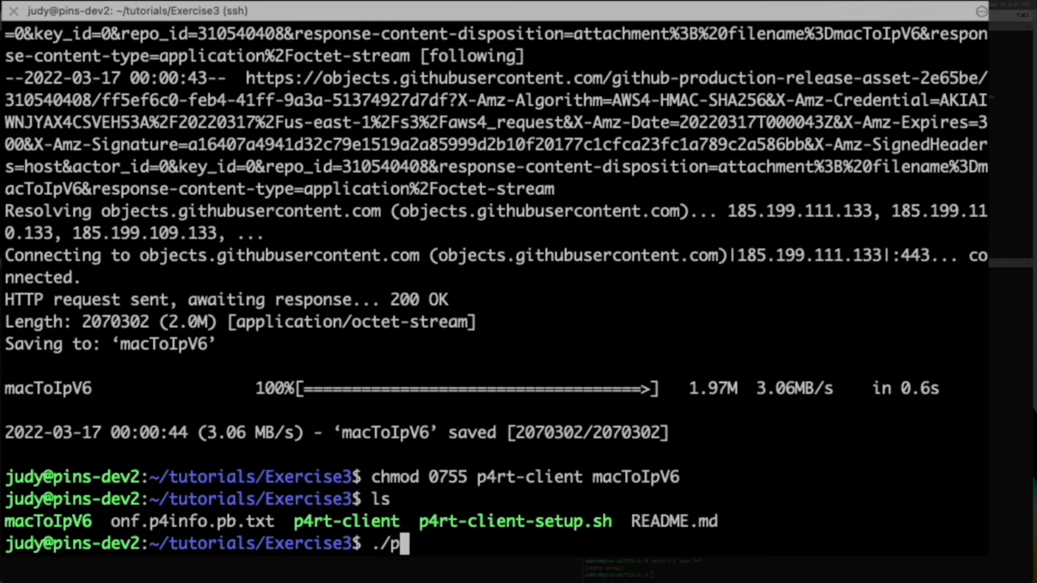
List the Exercise3 folder showing the executable p4rt-client and macToIpV6
key("Return")
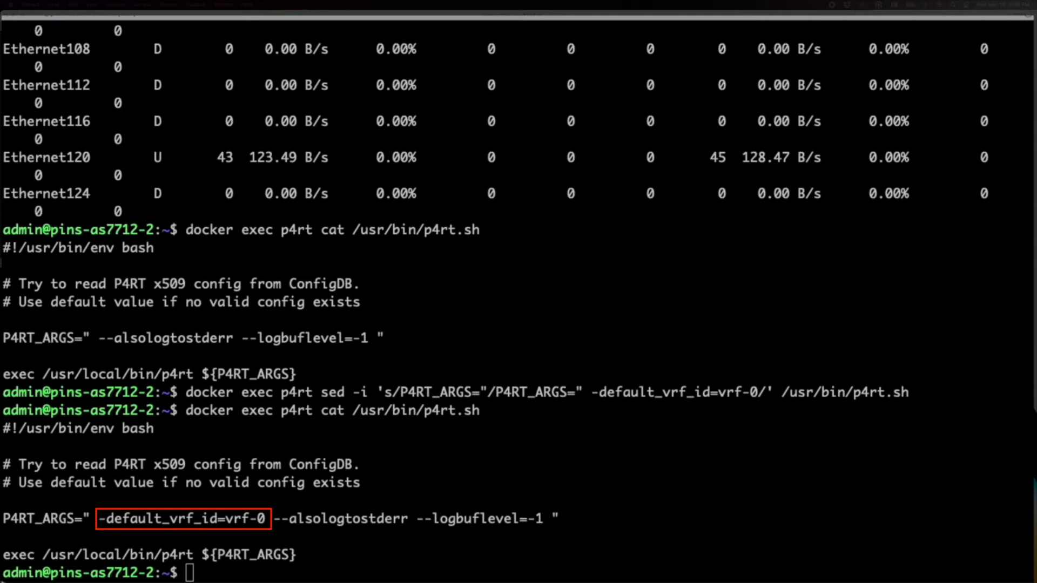
Launch a forced switch configuration reload with sudo config reload -yf
type("sudo config reload -yf")
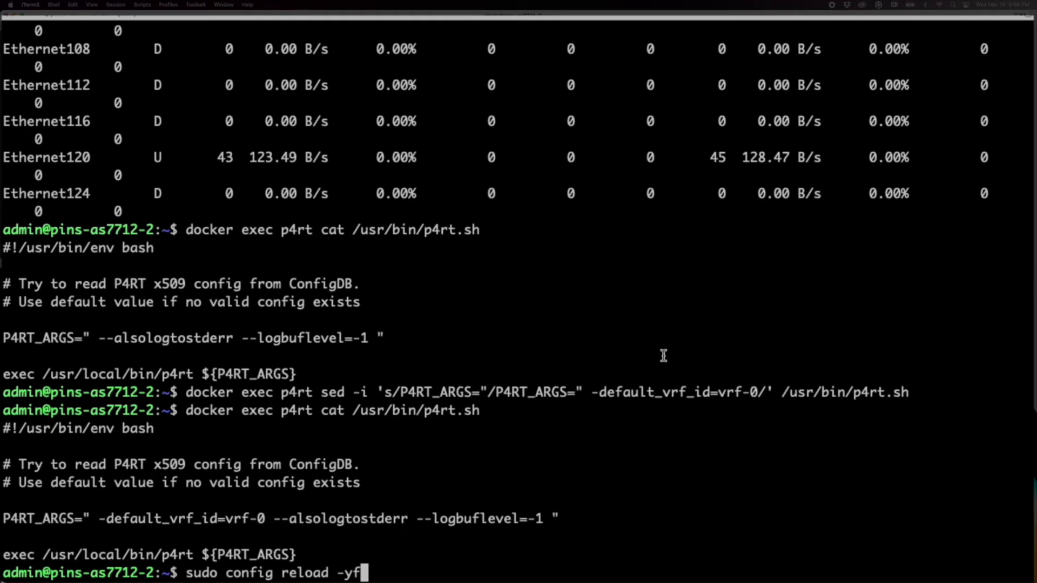
key("Return")
type("sudo config interface speed Ethernet120 40000")
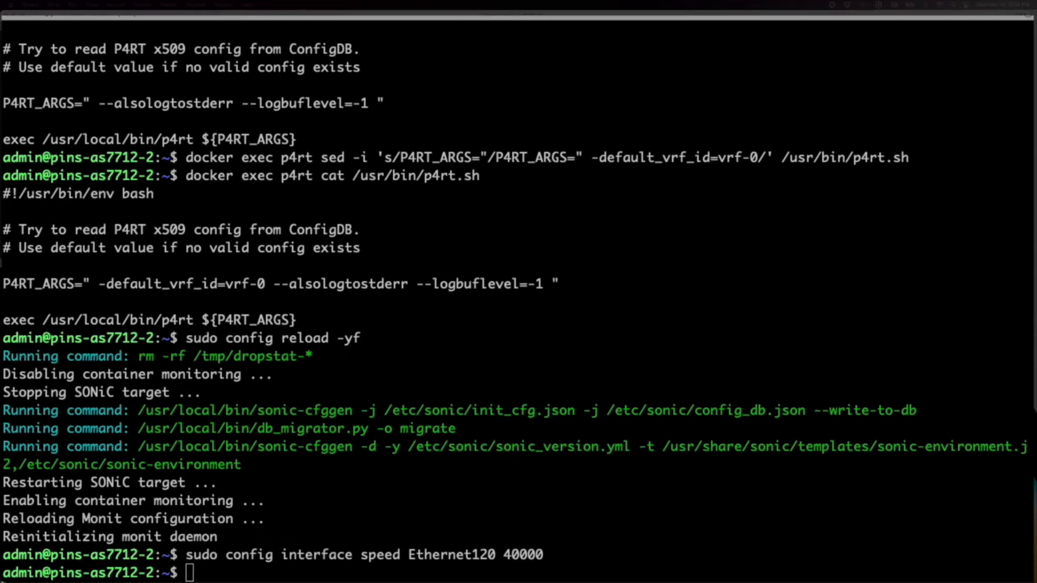
mouse_move(814, 456)
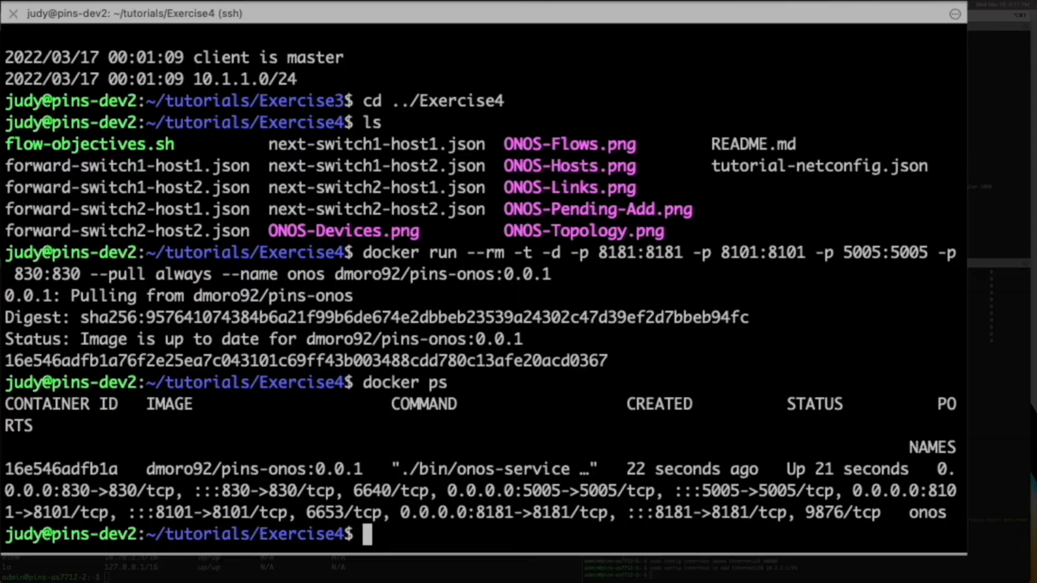
Recall the docker run command for the dmoro92/pins-onos:0.0.1 ONOS container from history
key("ctrl+r")
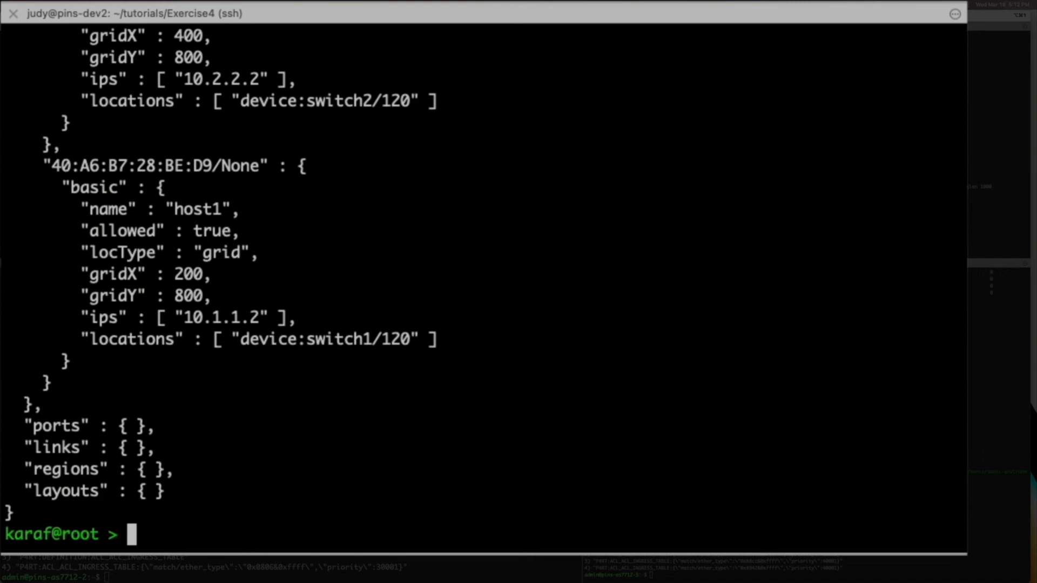
Scroll up through the netcfg output listing host1 at 10.1.1.2 and the 10.2.2.2 host
scroll("up", 3)
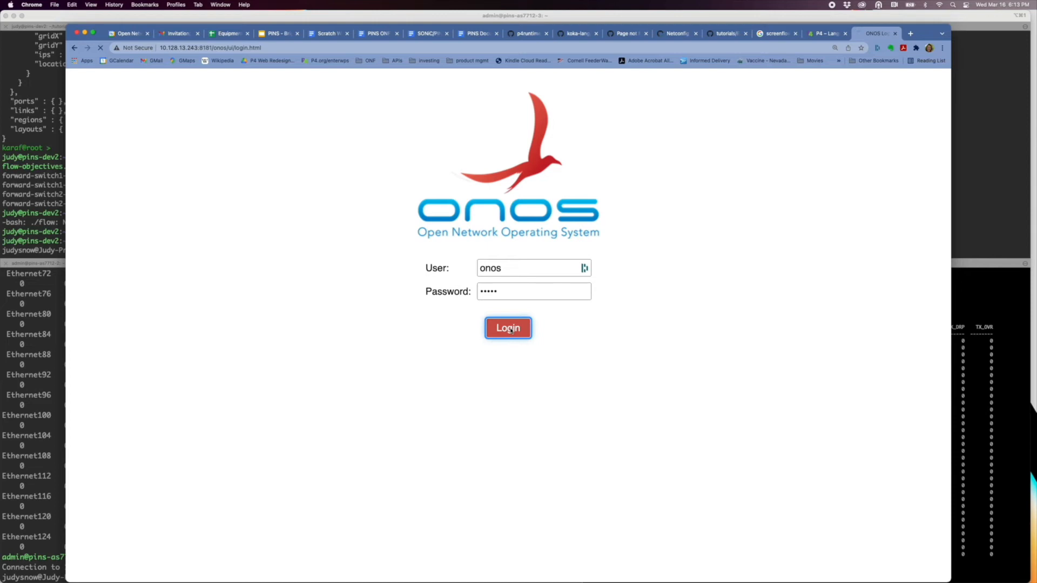
Log in as onos, review the Devices, Links and Hosts lists, and return to Topology
left_click(507, 329)
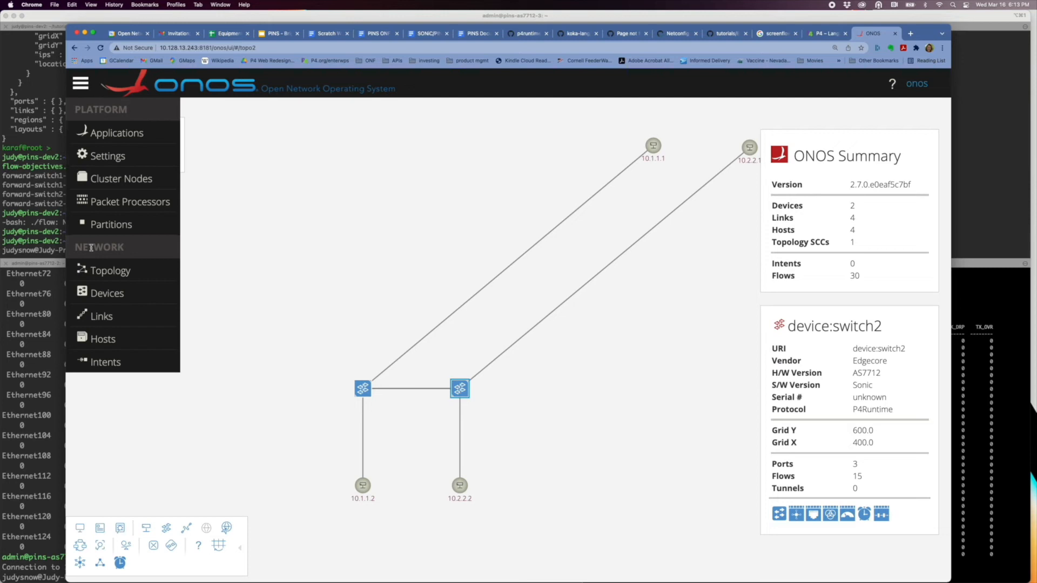
left_click(107, 293)
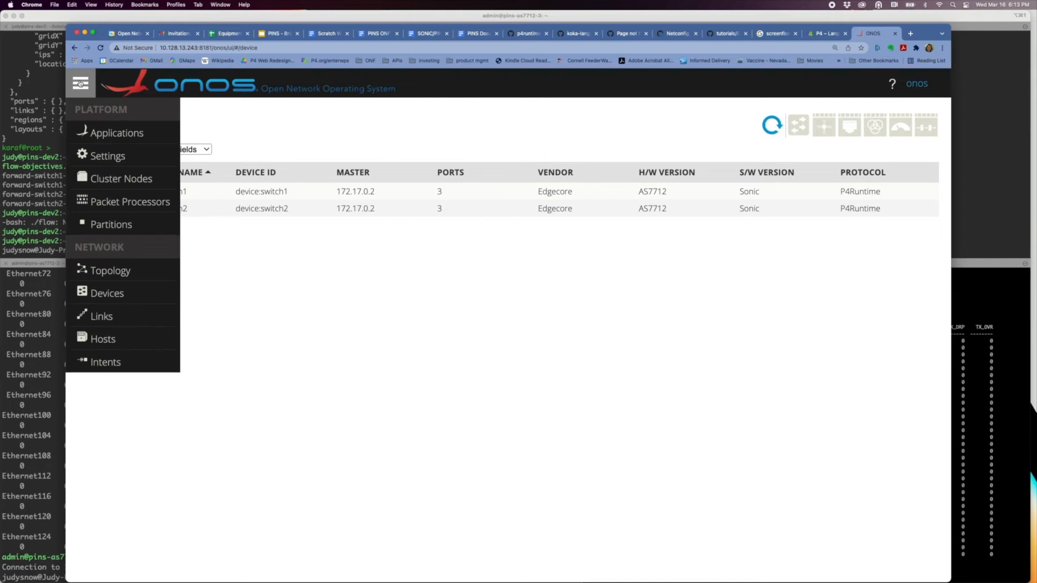
left_click(102, 316)
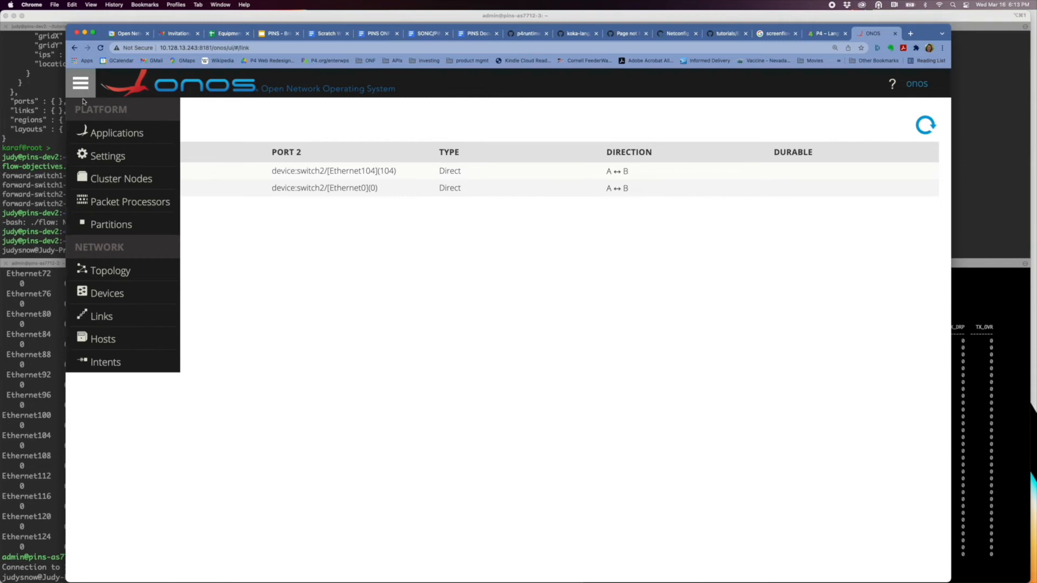
left_click(103, 338)
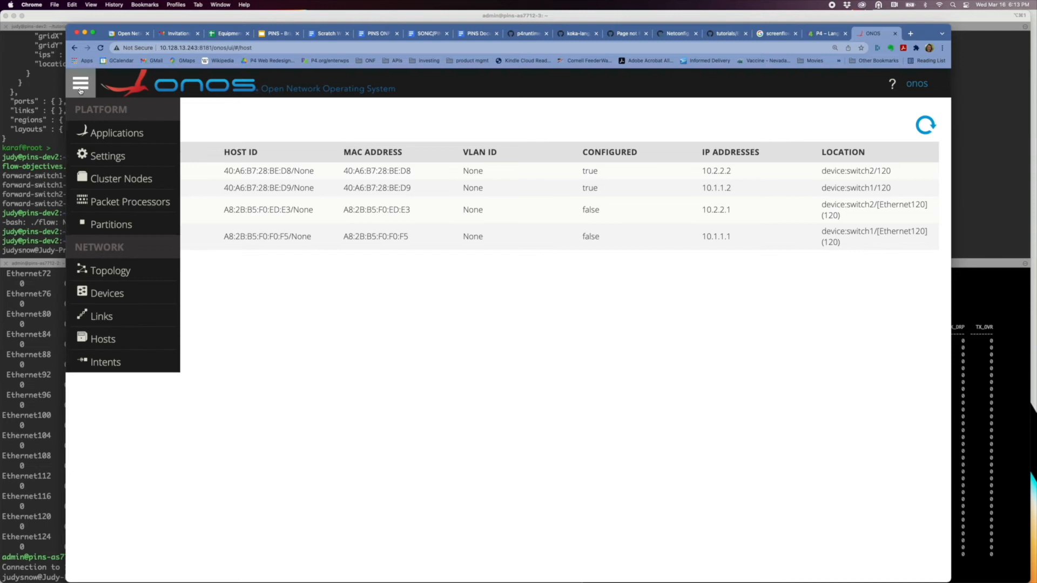
left_click(110, 270)
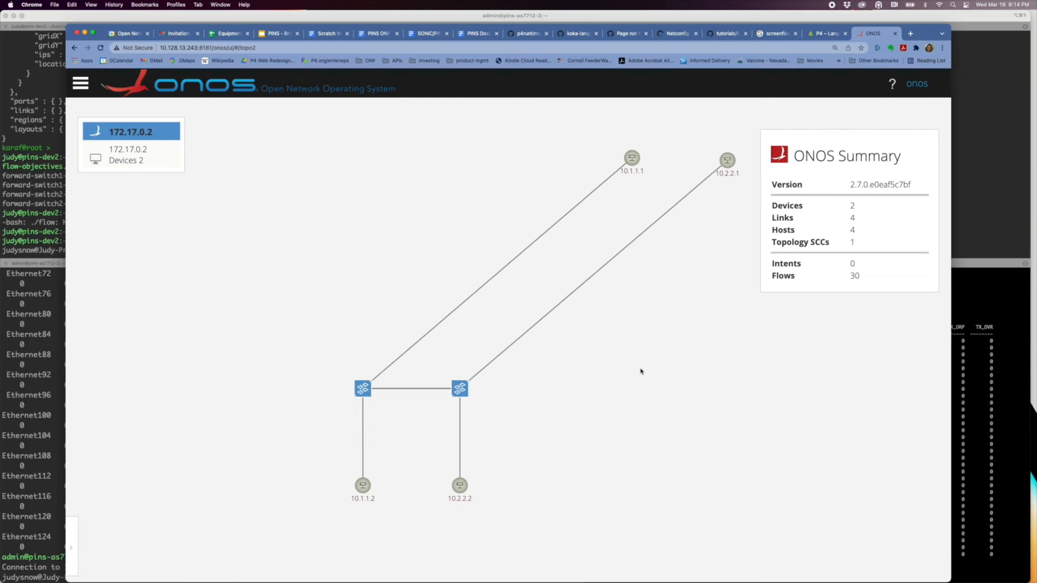